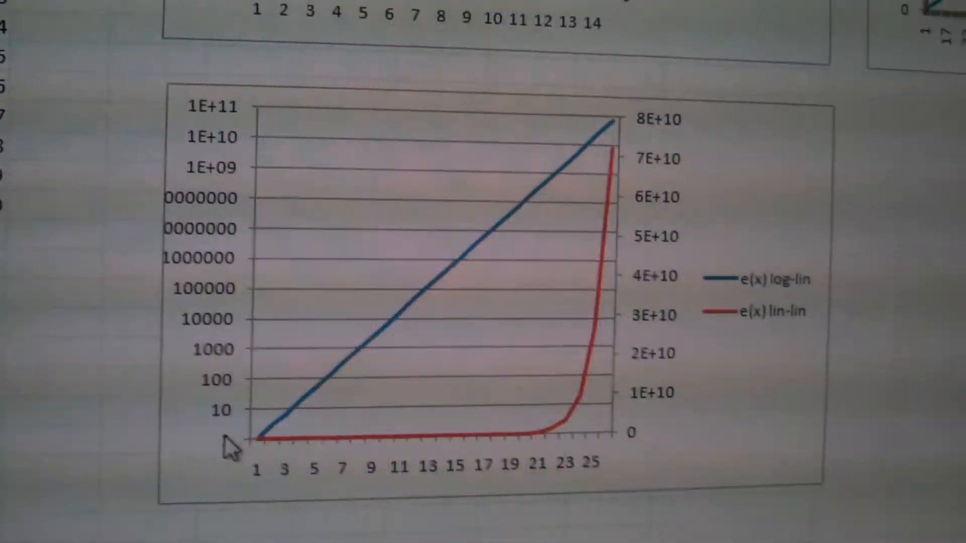
scroll("down", 3)
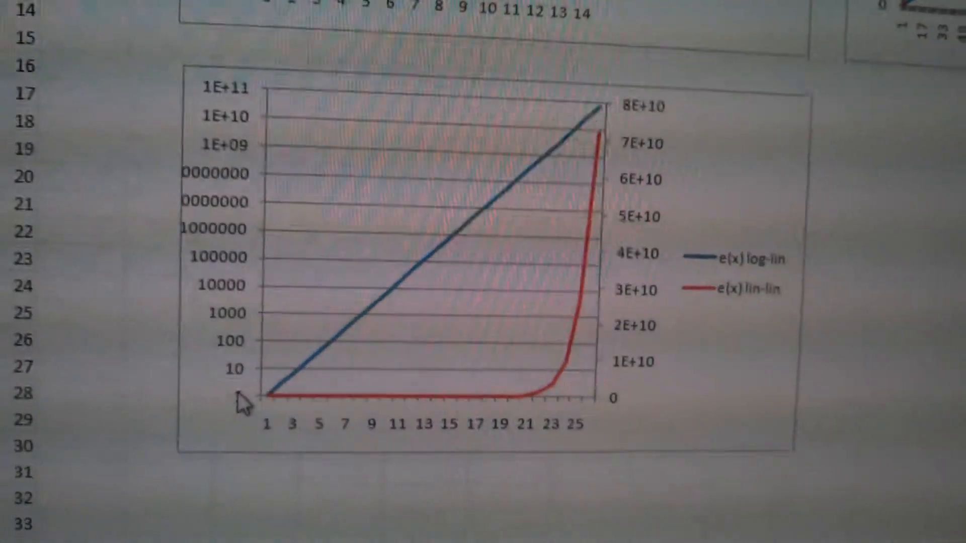
scroll("down", 3)
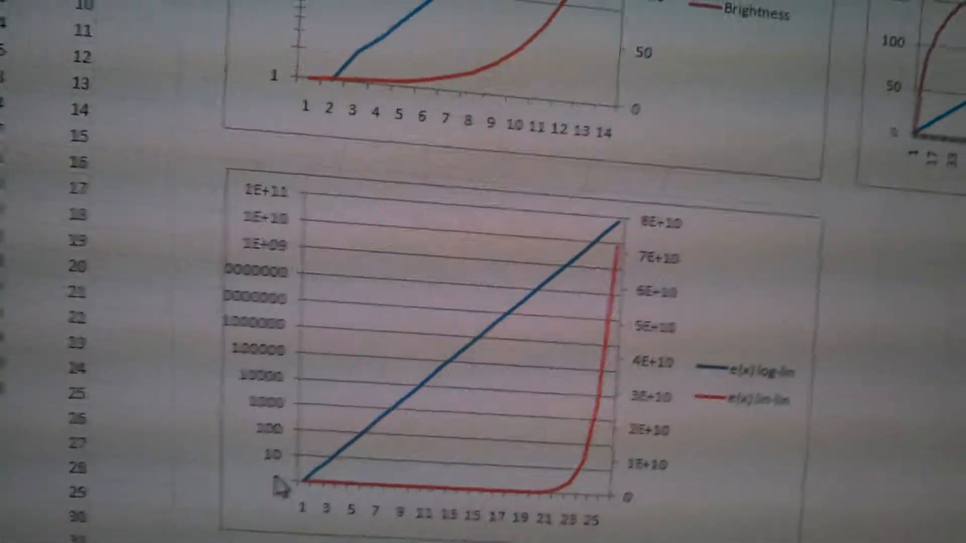
scroll("down", 3)
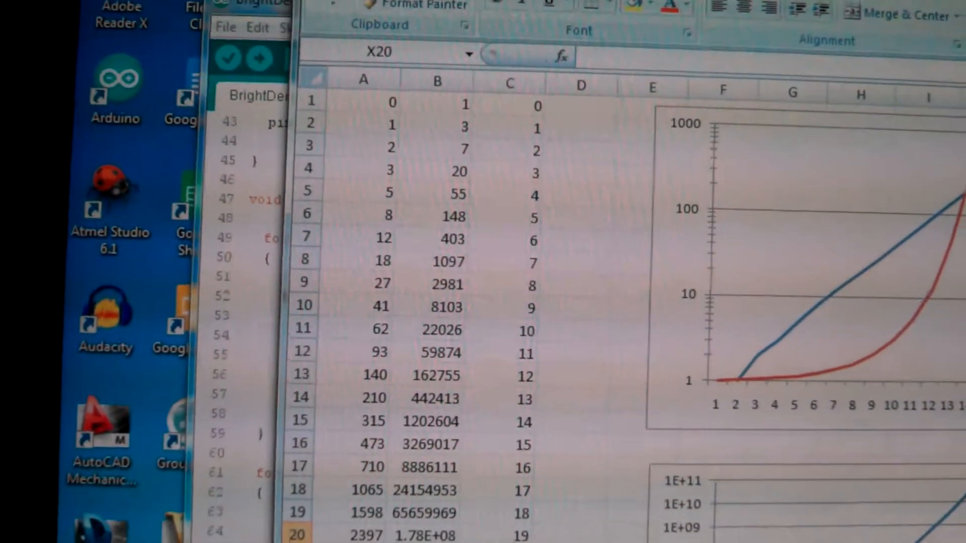
scroll("down", 3)
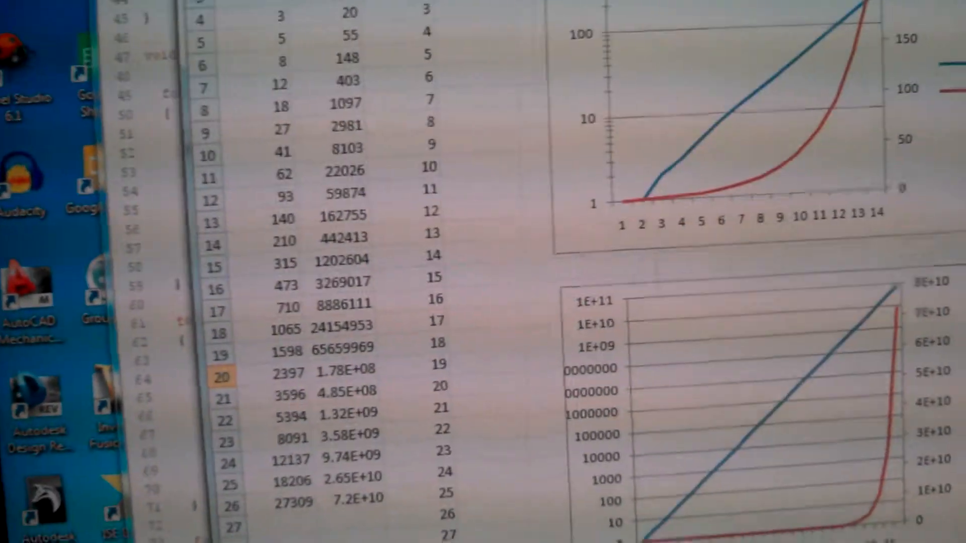